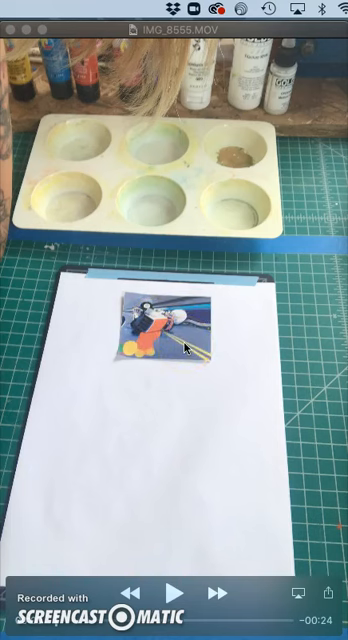
# Start playback of the IMG_6555 sketch video showing the paper sheet and small picture
pyautogui.click(130, 352)
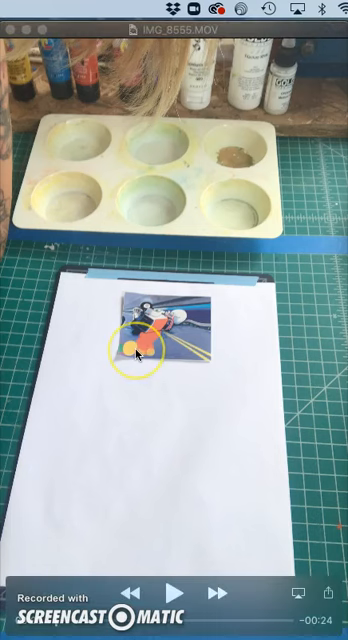
pyautogui.moveTo(238, 362)
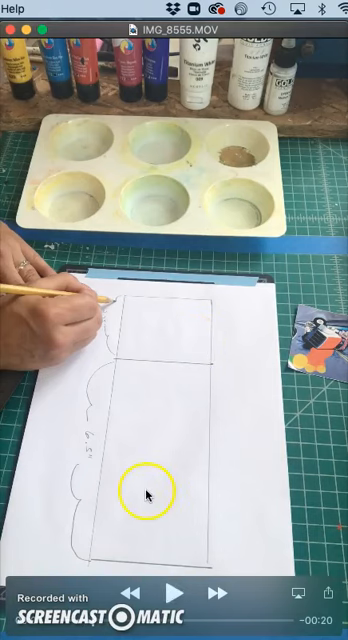
pyautogui.moveTo(276, 364)
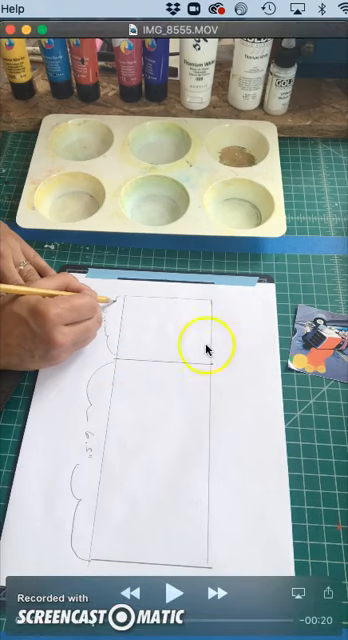
pyautogui.moveTo(104, 356)
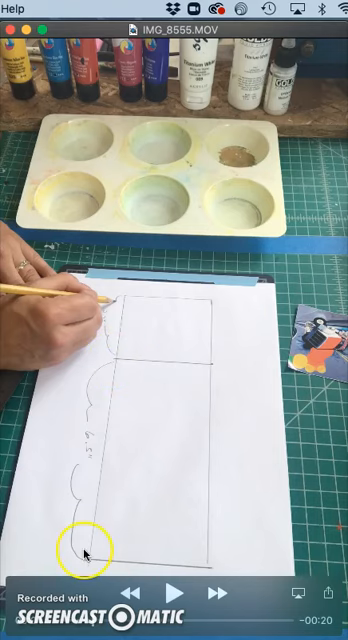
pyautogui.moveTo(146, 330)
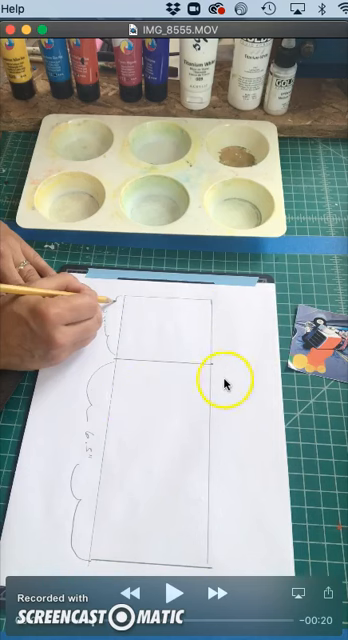
pyautogui.moveTo(72, 430)
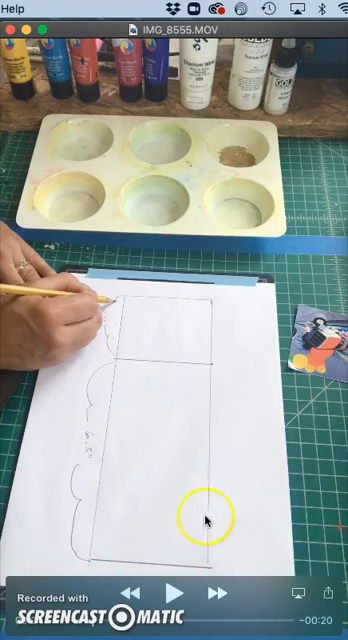
pyautogui.moveTo(184, 332)
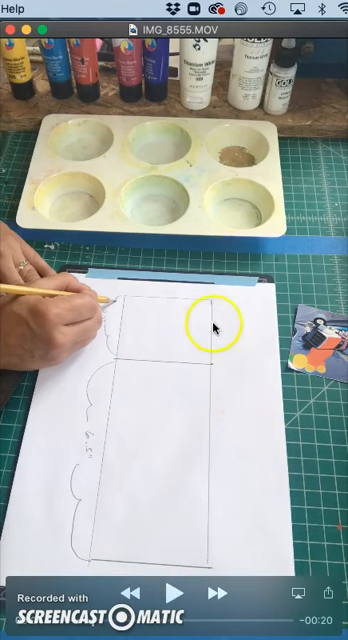
pyautogui.moveTo(118, 340)
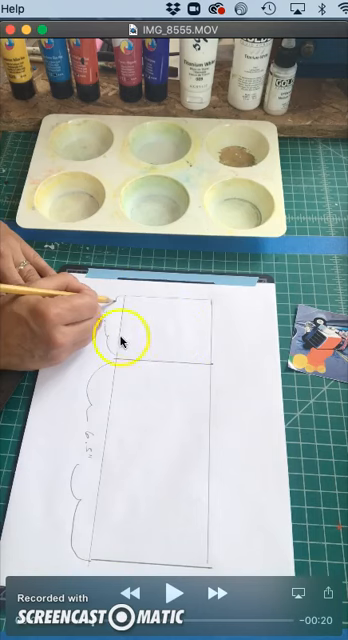
pyautogui.moveTo(84, 558)
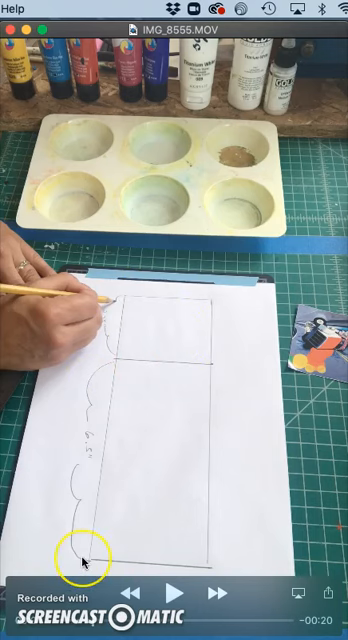
pyautogui.moveTo(124, 280)
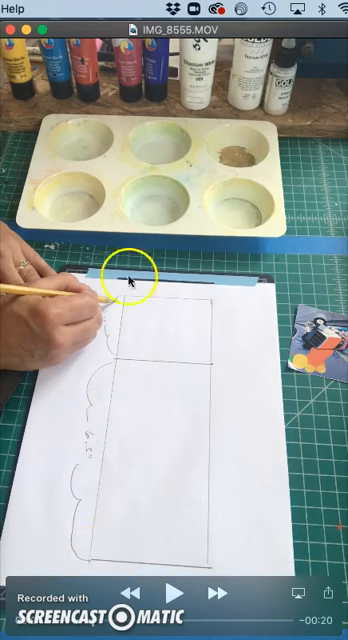
pyautogui.moveTo(230, 356)
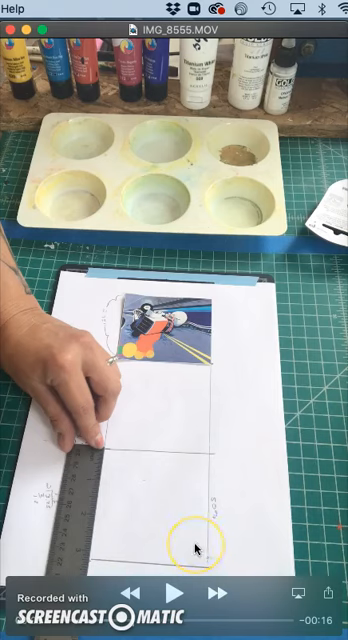
pyautogui.moveTo(92, 504)
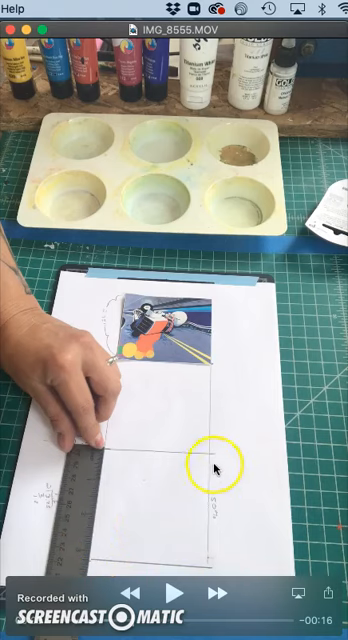
pyautogui.moveTo(136, 416)
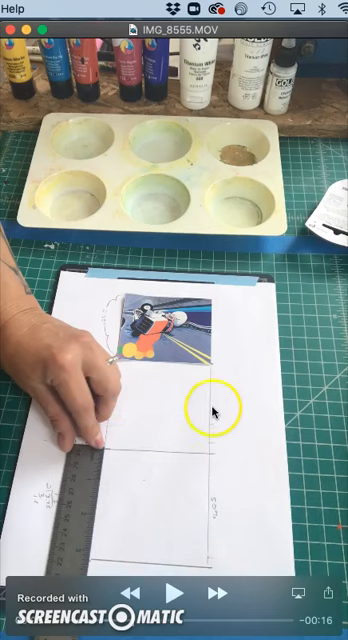
pyautogui.moveTo(256, 414)
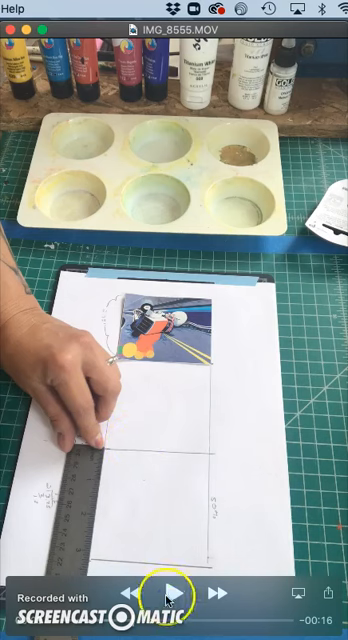
# Resume the paused video to reach the stripe sections and margin measurements
pyautogui.click(172, 588)
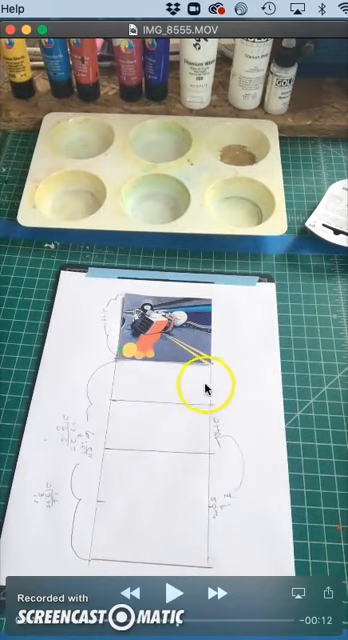
pyautogui.moveTo(110, 384)
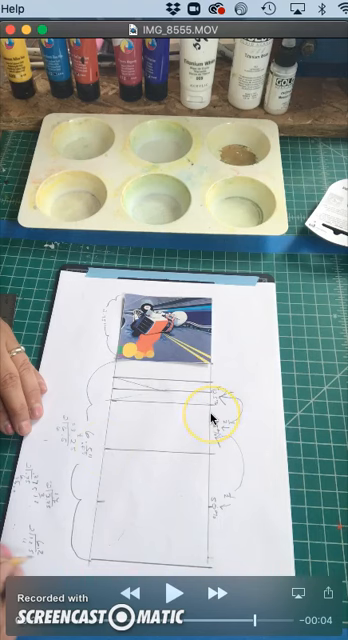
pyautogui.moveTo(224, 296)
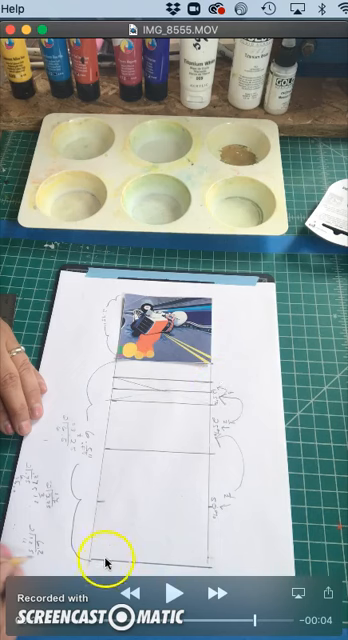
pyautogui.moveTo(236, 508)
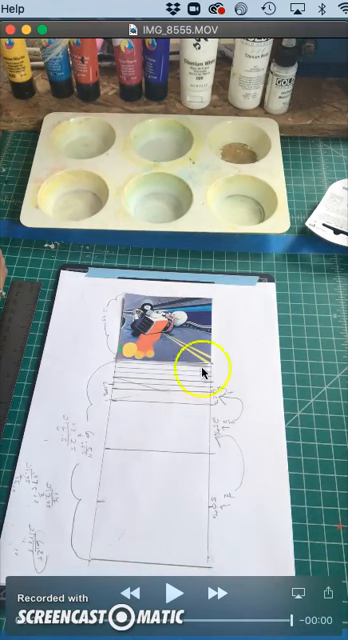
pyautogui.moveTo(232, 464)
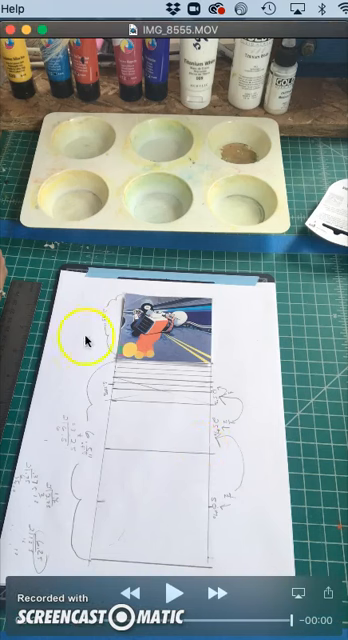
pyautogui.moveTo(116, 438)
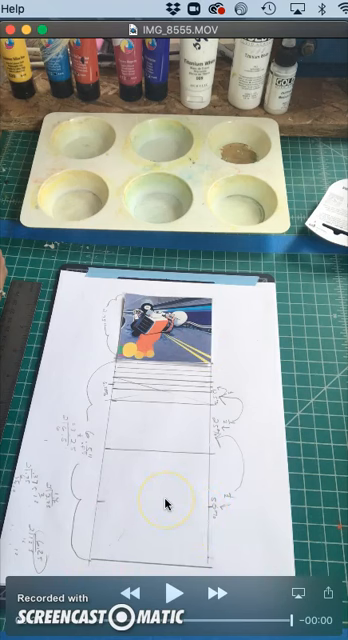
pyautogui.moveTo(178, 308)
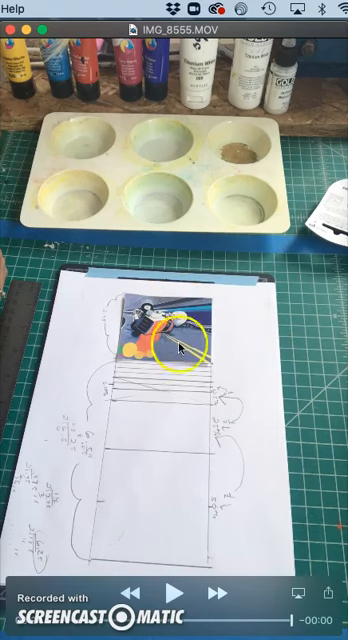
pyautogui.moveTo(158, 444)
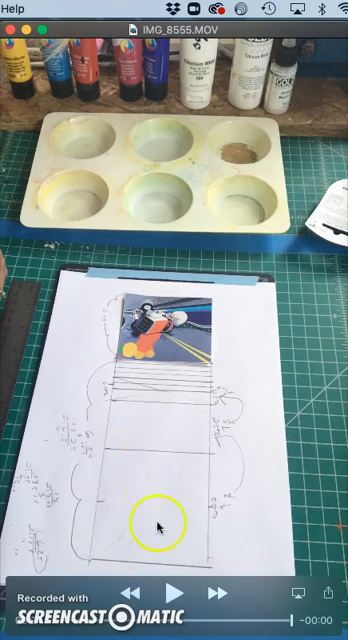
pyautogui.moveTo(96, 478)
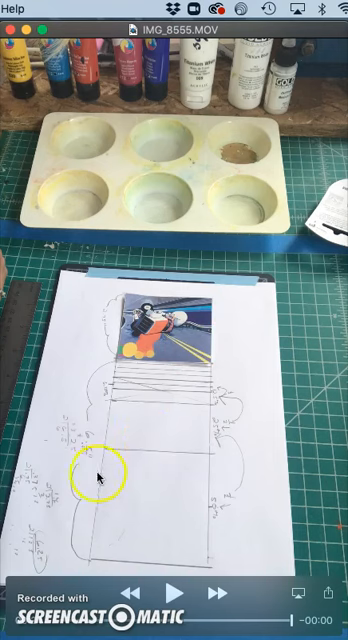
pyautogui.moveTo(202, 400)
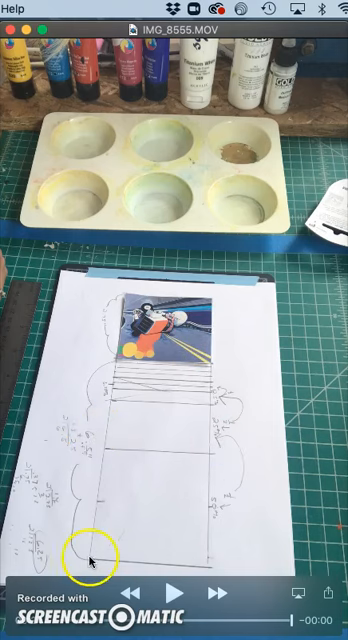
pyautogui.moveTo(190, 568)
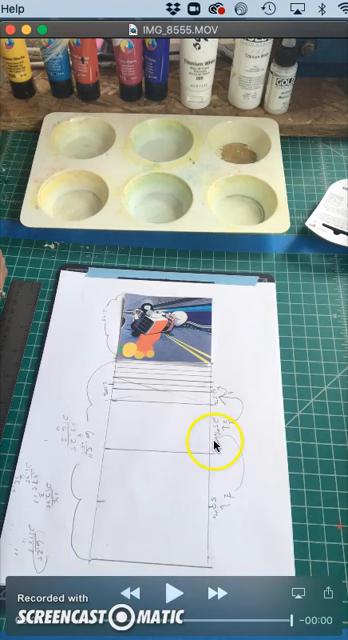
pyautogui.moveTo(118, 350)
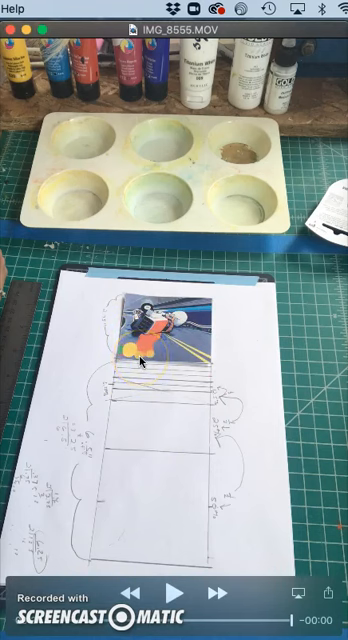
pyautogui.moveTo(200, 436)
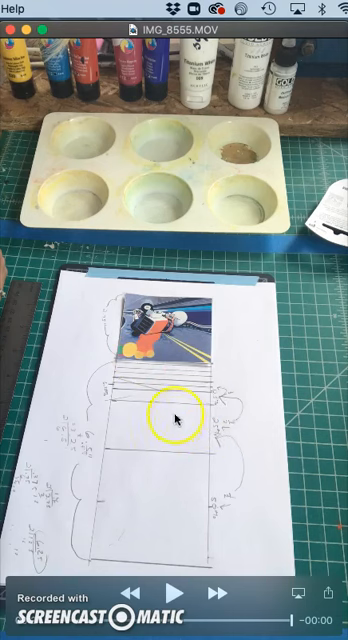
pyautogui.moveTo(104, 420)
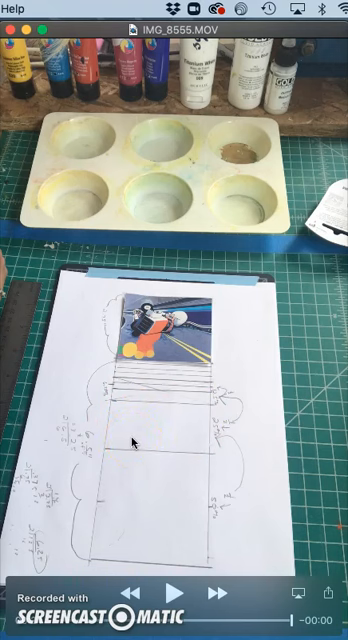
# Let the video run to its closing scene of the finished striped sketch
pyautogui.click(200, 362)
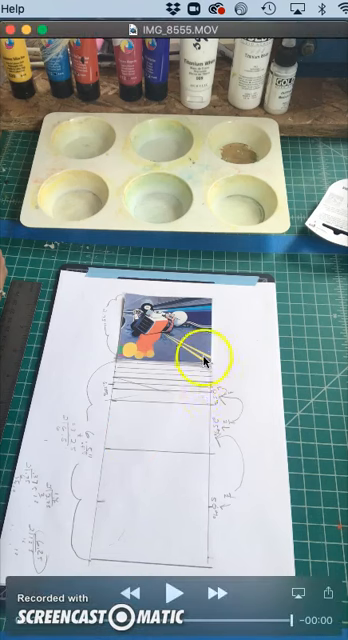